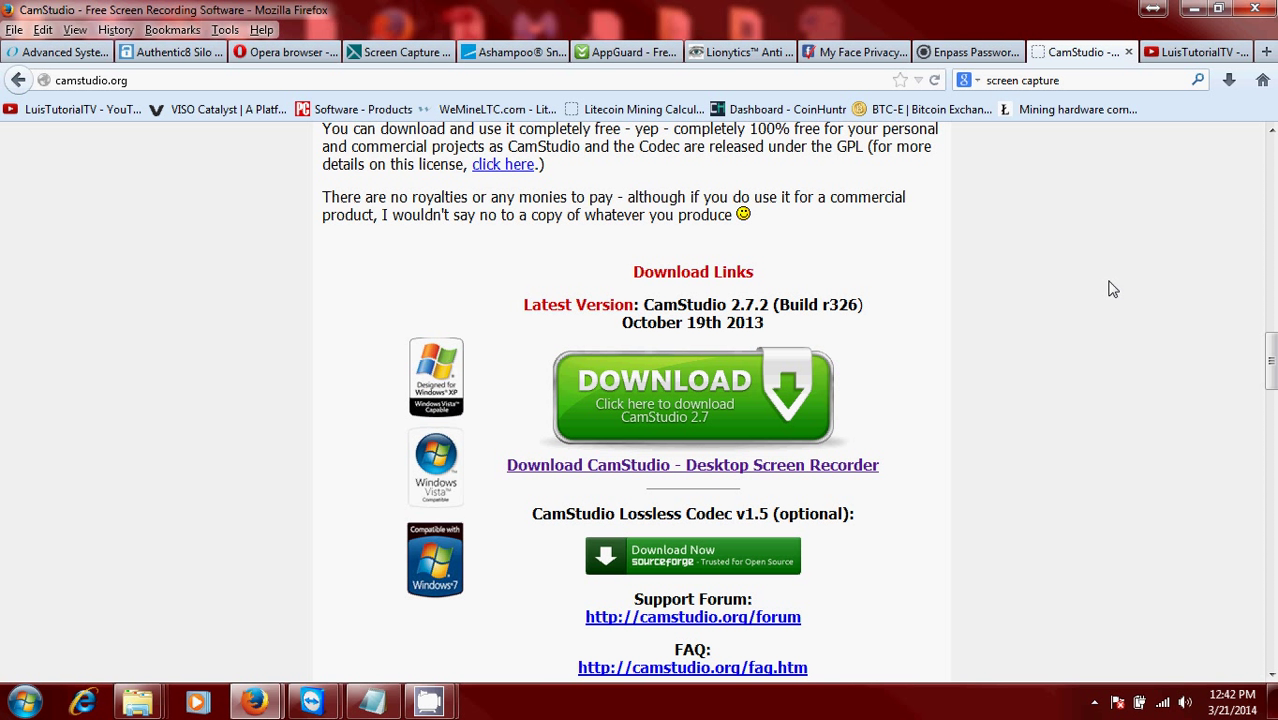
{"action": "mouse_move", "coordinate": [466, 545]}
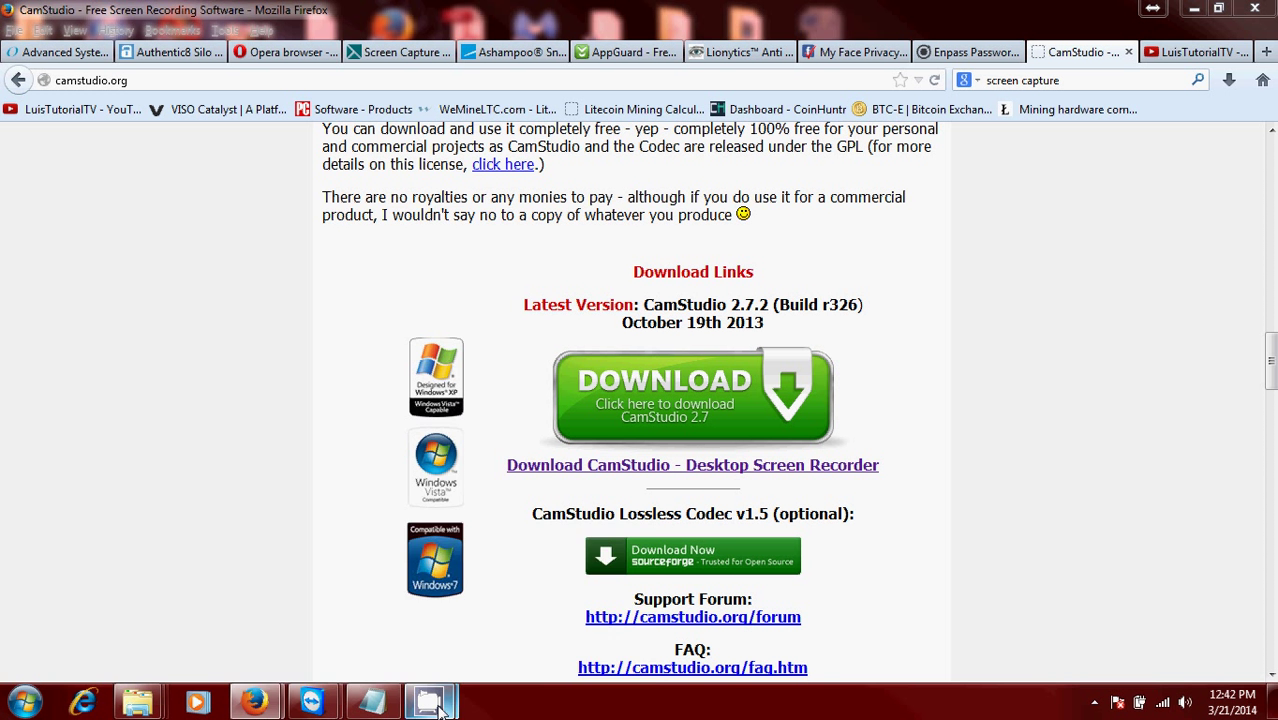
Step: Restore the CamStudio window from the taskbar to view the live recording stats
{"action": "left_click", "coordinate": [428, 700]}
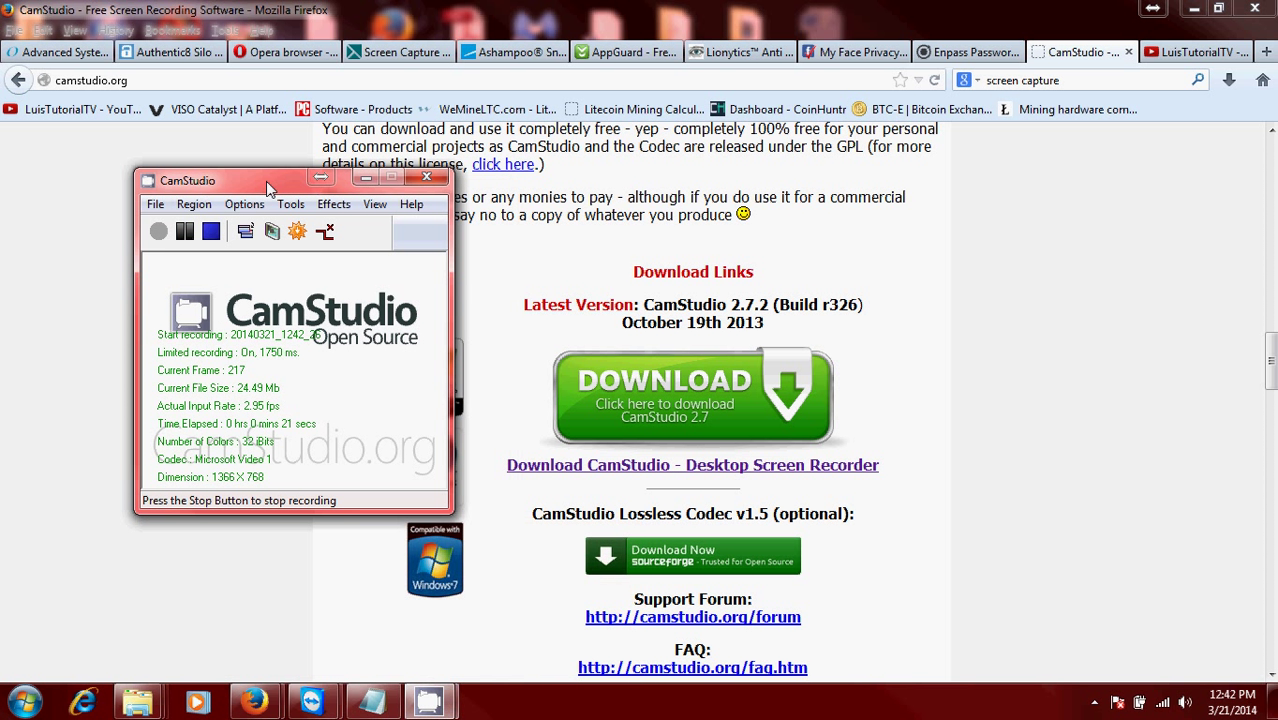
{"action": "mouse_move", "coordinate": [577, 322]}
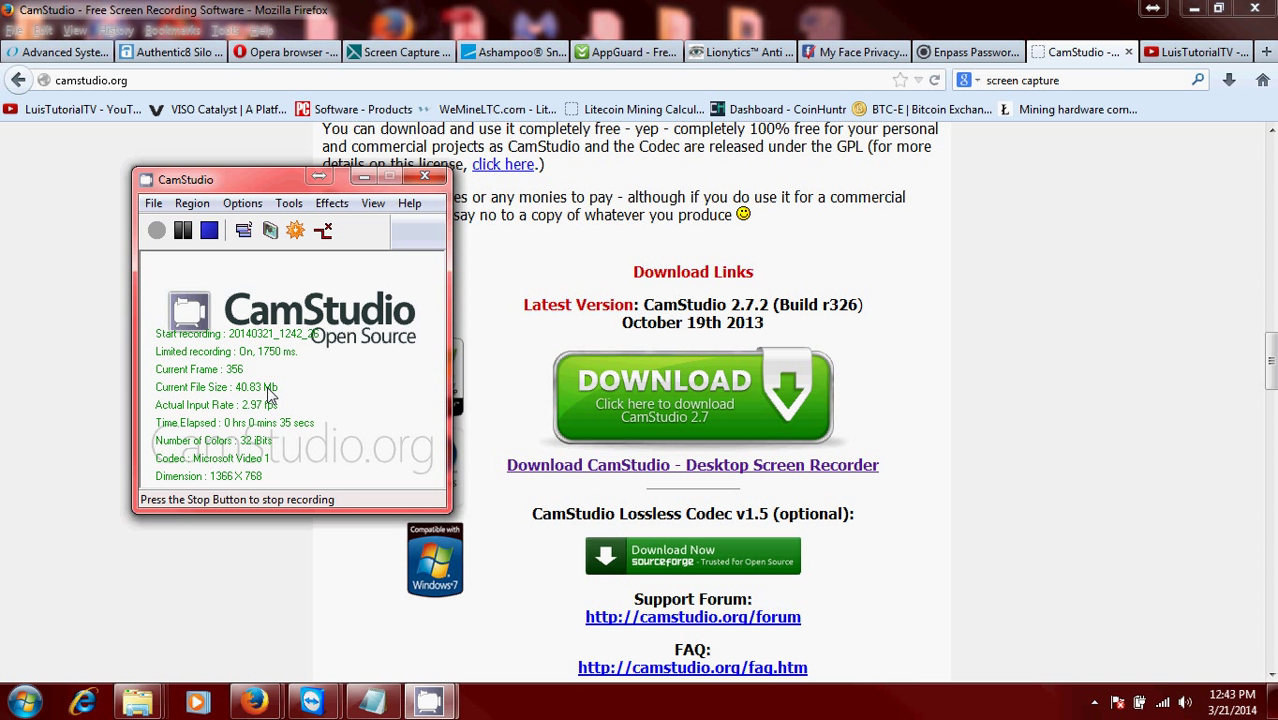
{"action": "mouse_move", "coordinate": [324, 271]}
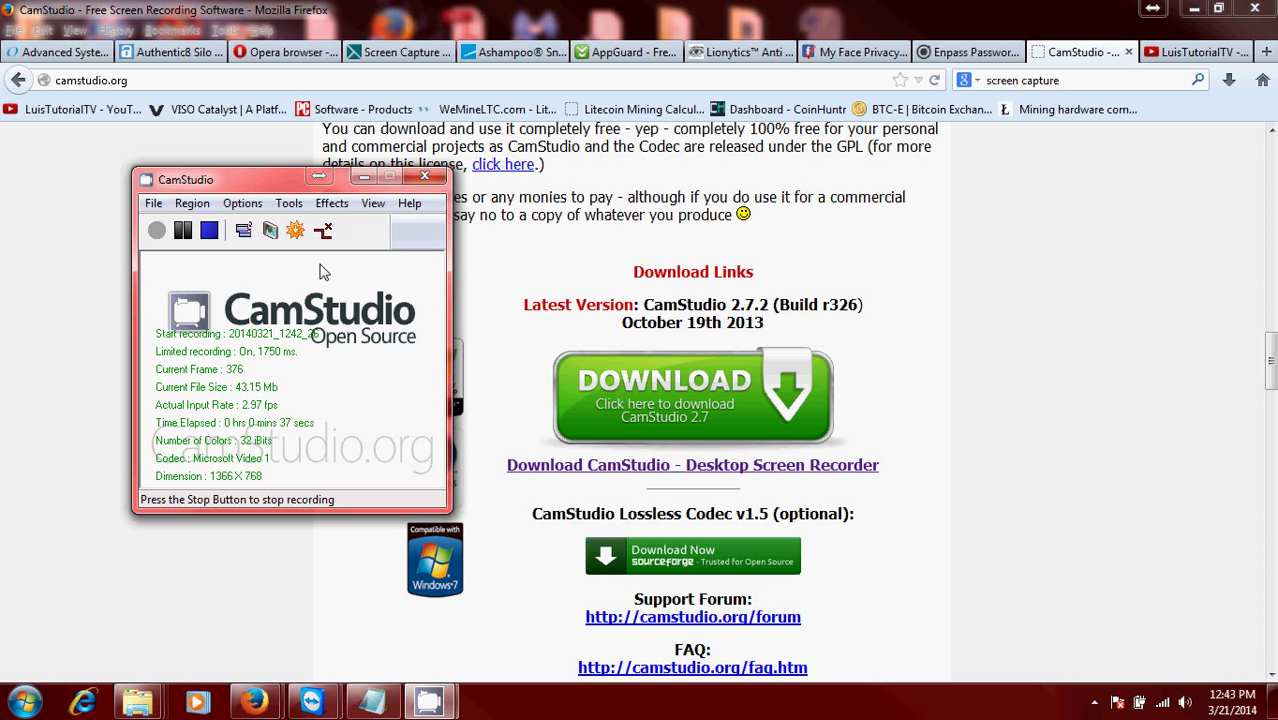
{"action": "mouse_move", "coordinate": [261, 304]}
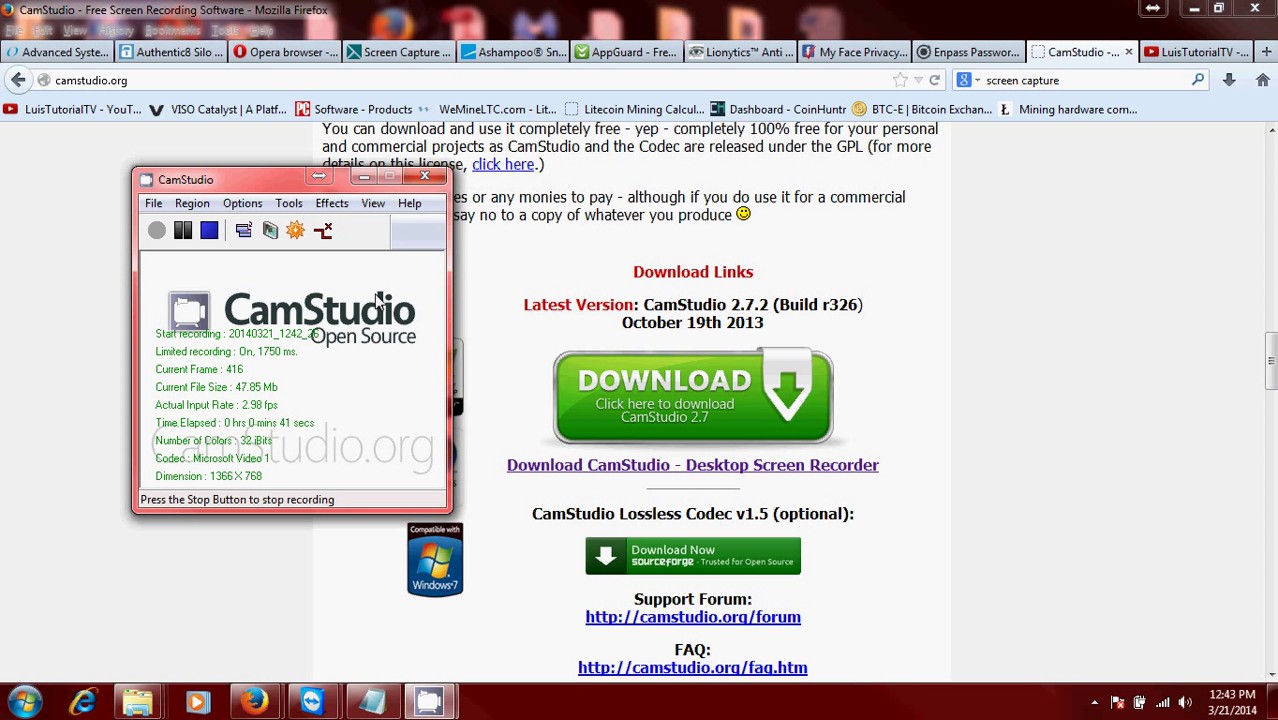
{"action": "left_click", "coordinate": [242, 203]}
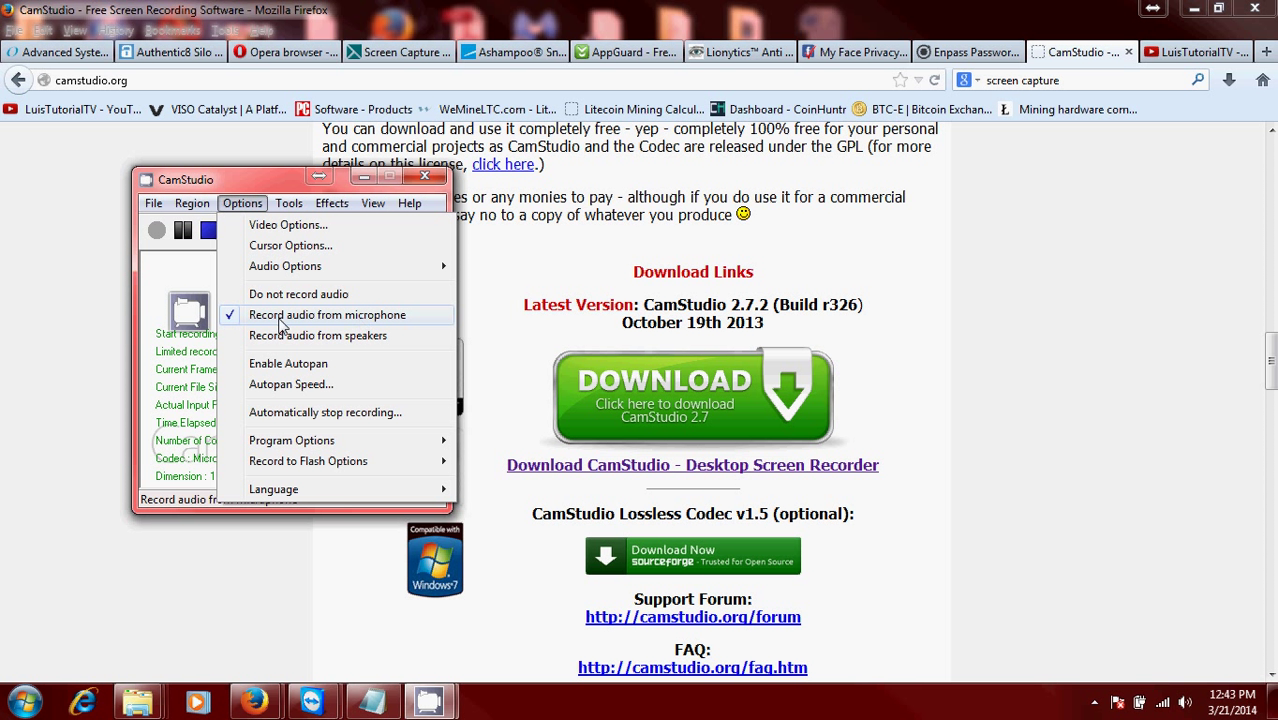
{"action": "mouse_move", "coordinate": [308, 226]}
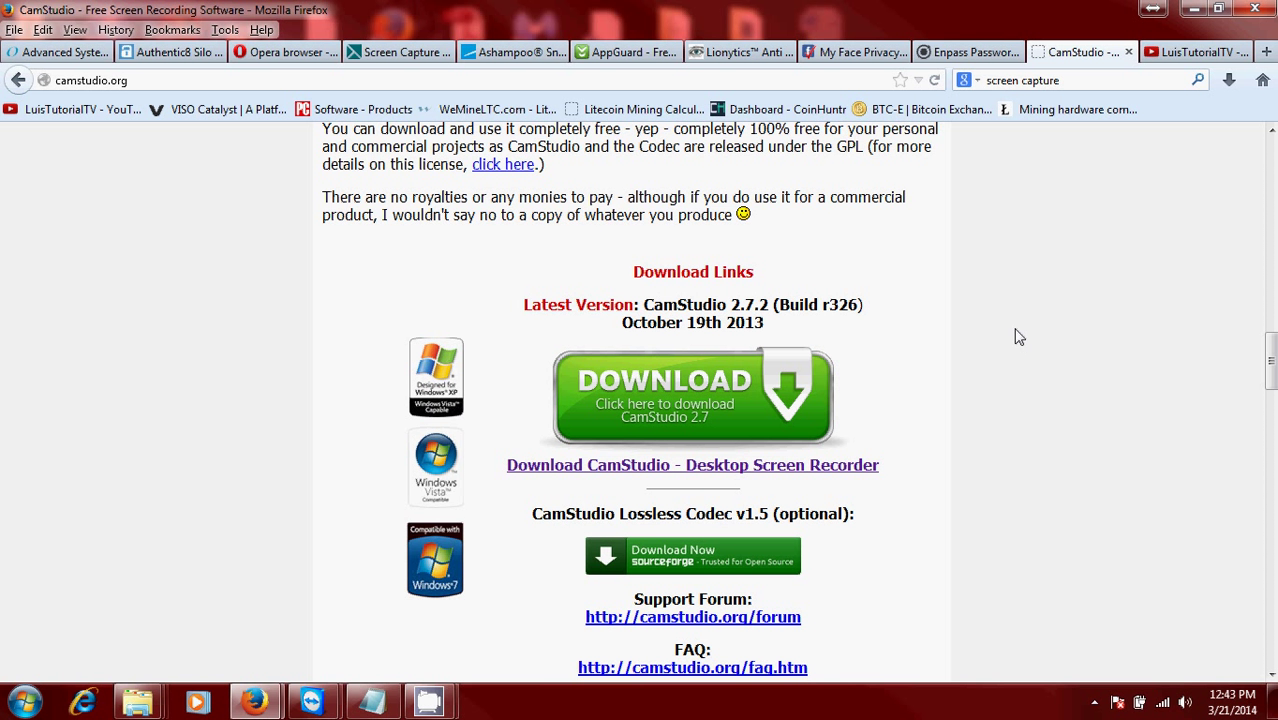
{"action": "mouse_move", "coordinate": [1078, 367]}
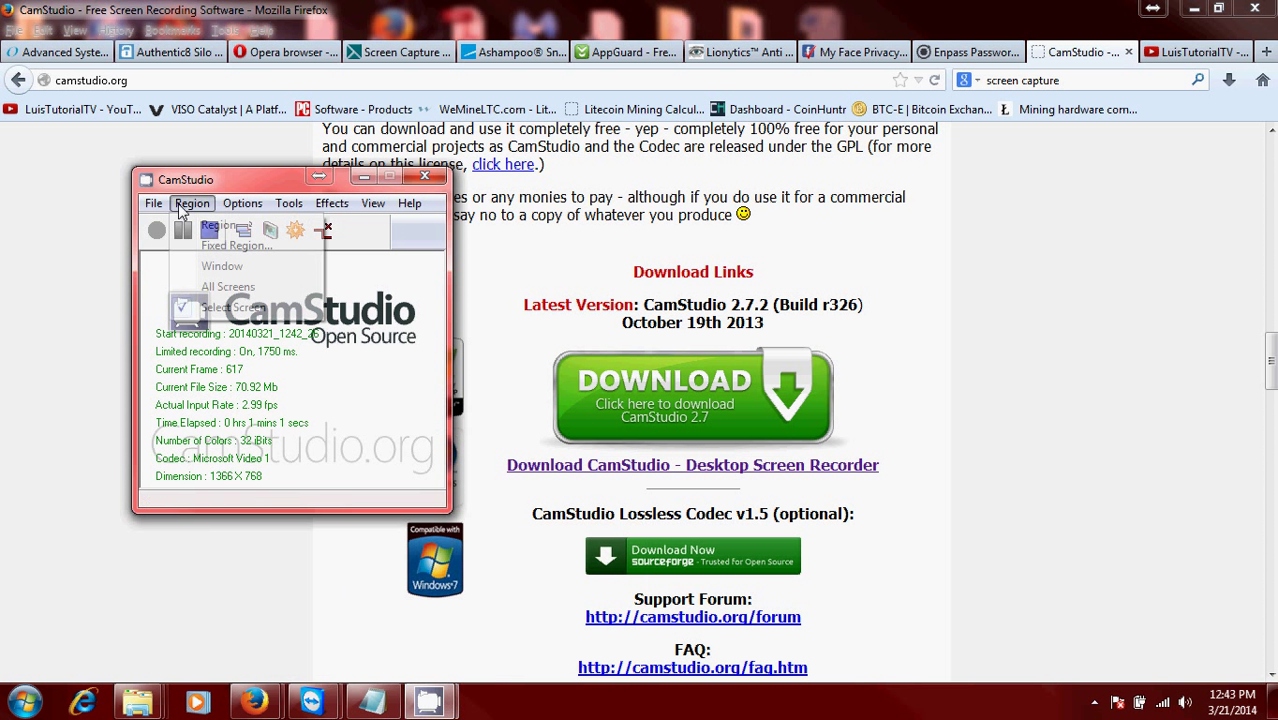
Step: Show the Region menu with Select Screen checked, then the Effects menu options
{"action": "left_click", "coordinate": [192, 203]}
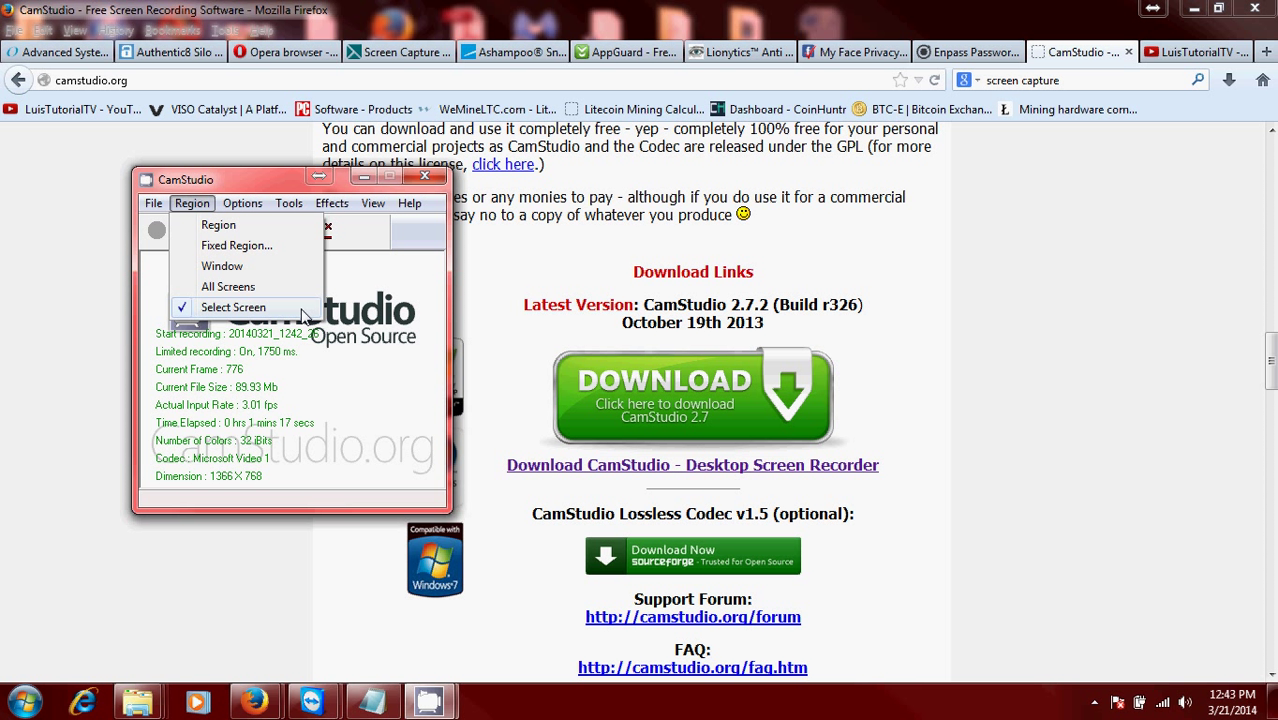
{"action": "left_click", "coordinate": [331, 203]}
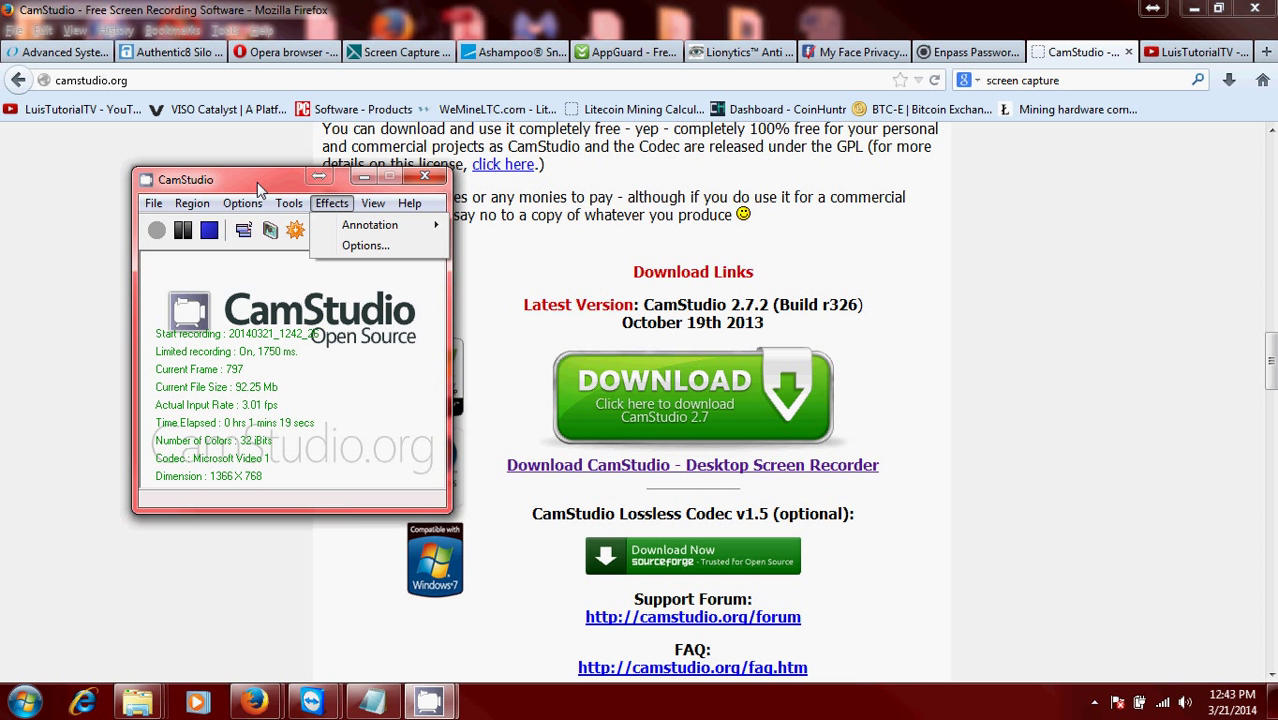